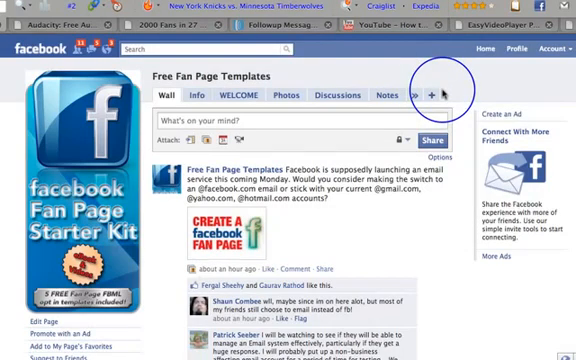
Step: Scroll down the Free Fan Page Templates wall, then view the 'Are You Mobile-Savvy?' Mobi Apps page
{"action": "scroll", "scroll_direction": "down", "scroll_amount": 3}
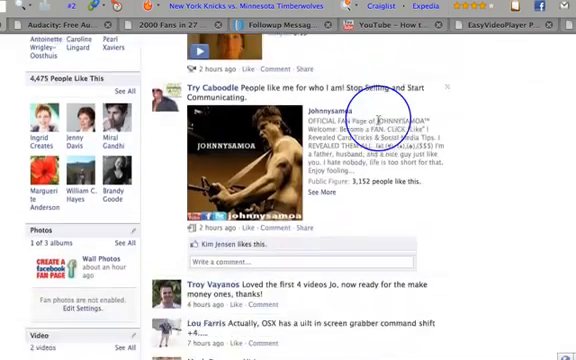
{"action": "scroll", "scroll_direction": "down", "scroll_amount": 3}
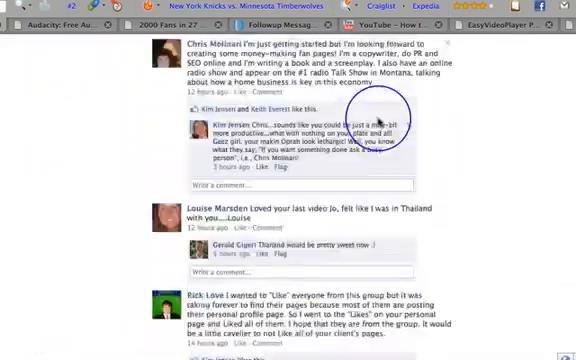
{"action": "scroll", "scroll_direction": "down", "scroll_amount": 3}
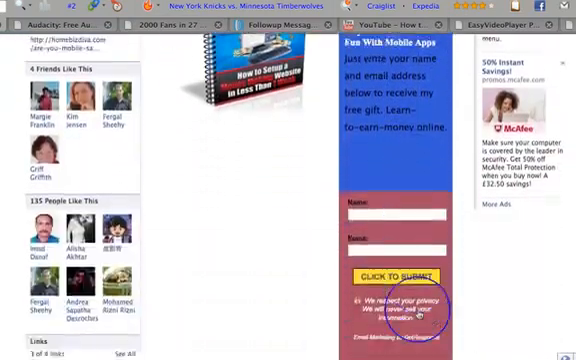
{"action": "scroll", "scroll_direction": "down", "scroll_amount": 3}
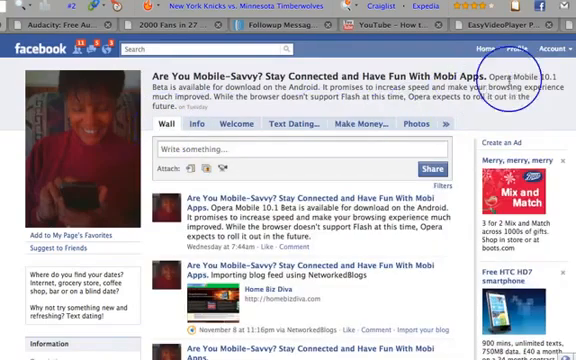
Step: From Account > Manage Pages, edit Free Fan Page Templates and show Manage Permissions with WELCOME as landing tab
{"action": "left_click", "coordinate": [548, 48]}
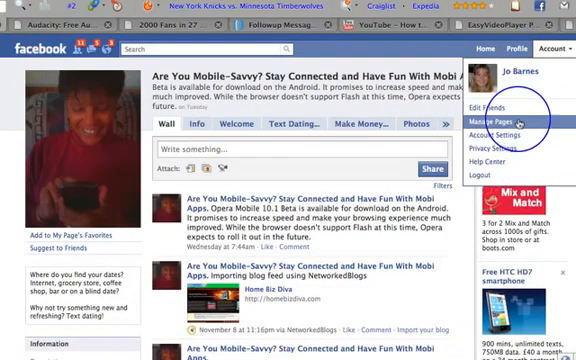
{"action": "left_click", "coordinate": [502, 124]}
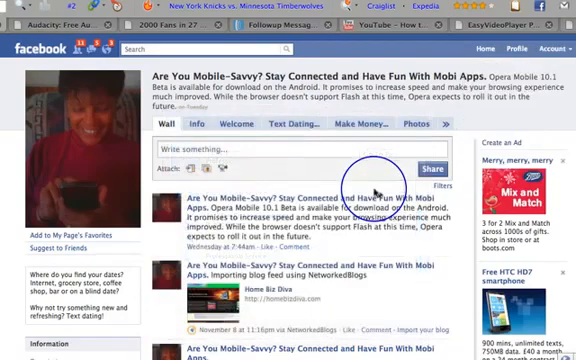
{"action": "scroll", "scroll_direction": "down", "scroll_amount": 3}
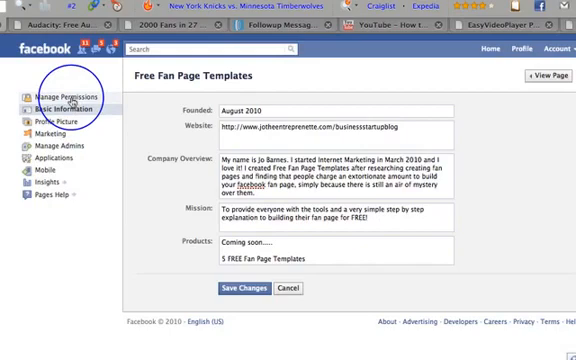
{"action": "left_click", "coordinate": [44, 90]}
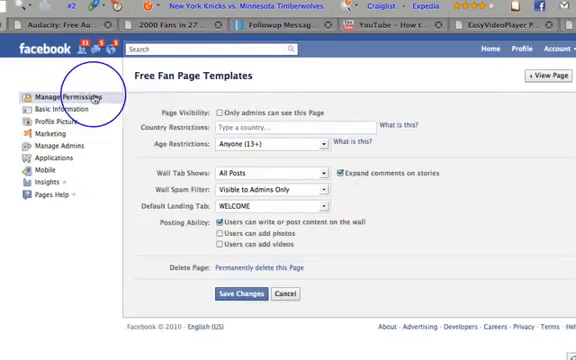